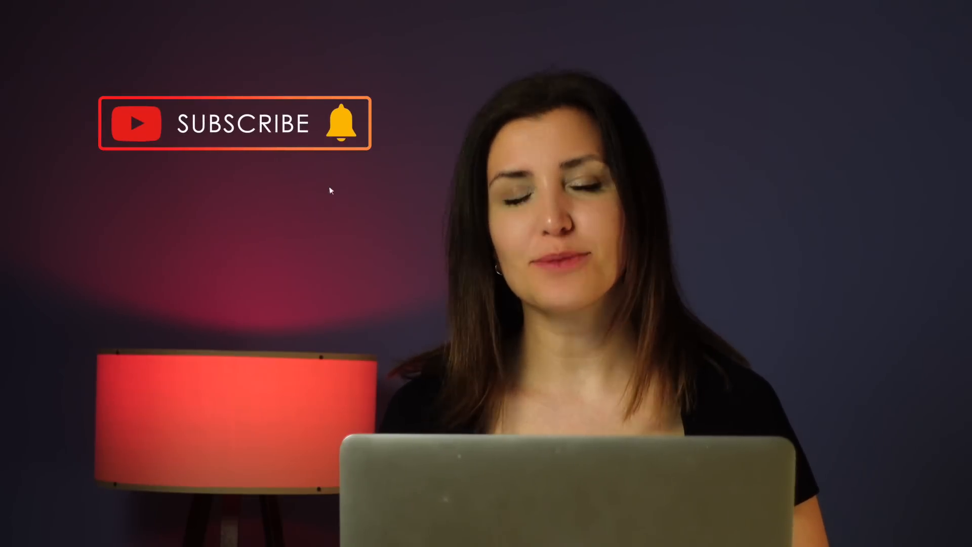
left_click(242, 123)
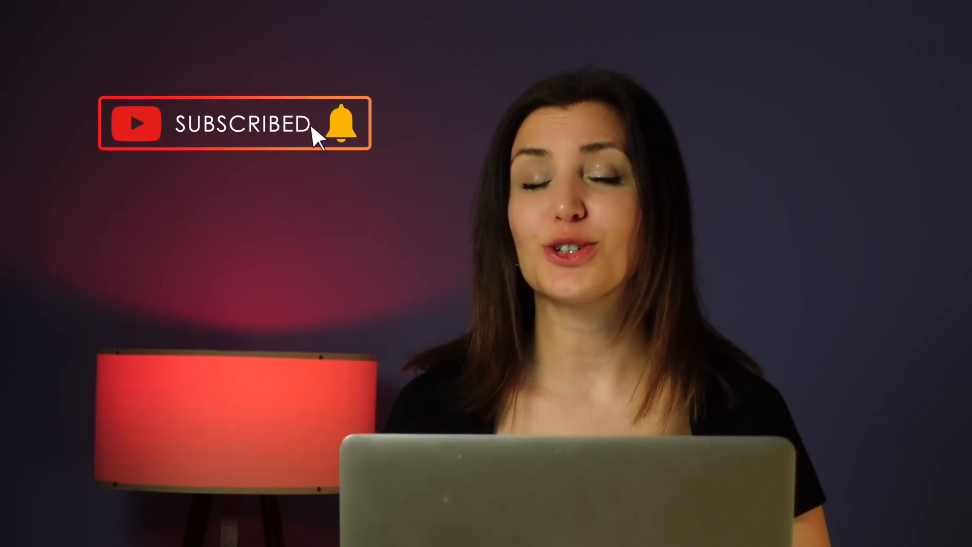